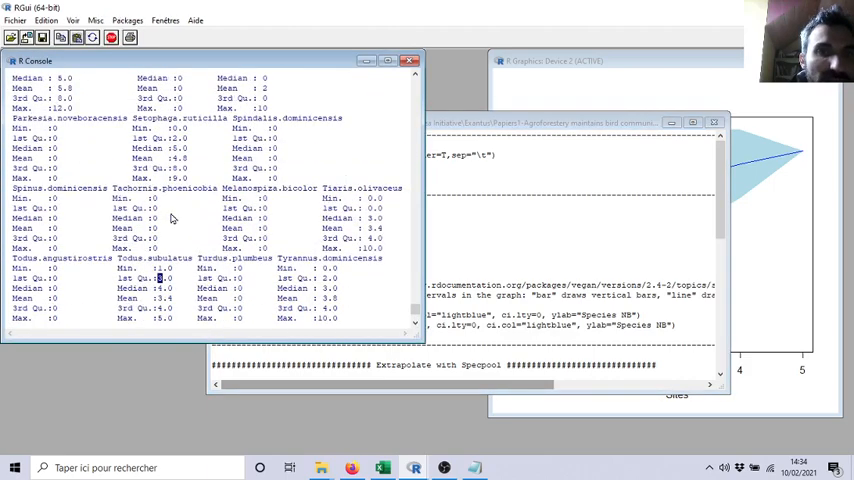
{"action": "scroll", "scroll_direction": "down", "scroll_amount": 3}
{"action": "type", "text": "library"}
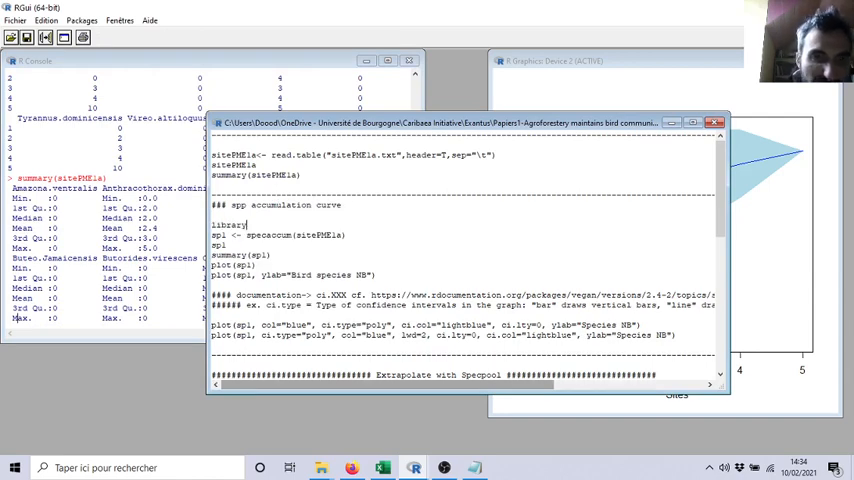
{"action": "type", "text": "(vegan"}
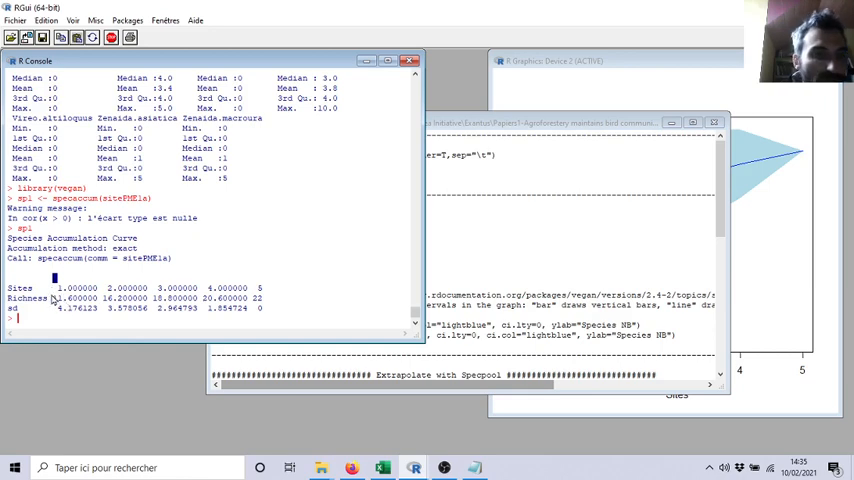
{"action": "mouse_move", "coordinate": [58, 298]}
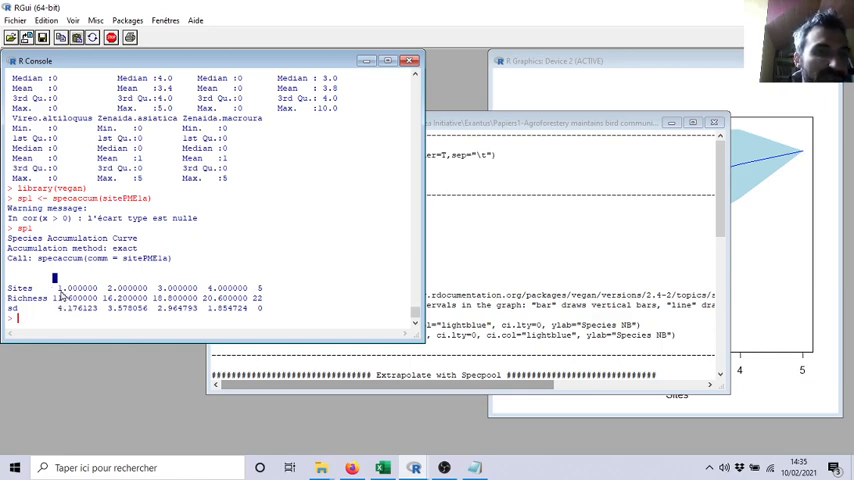
{"action": "mouse_move", "coordinate": [64, 312]}
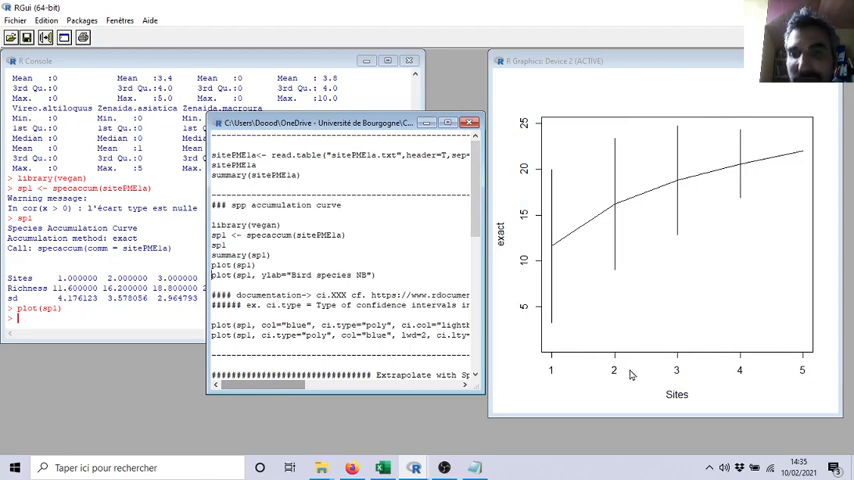
{"action": "mouse_move", "coordinate": [560, 196]}
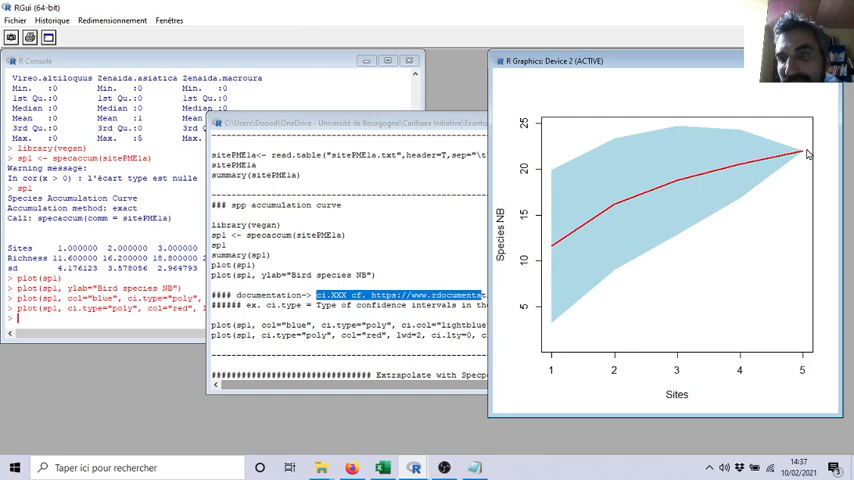
{"action": "mouse_move", "coordinate": [824, 156]}
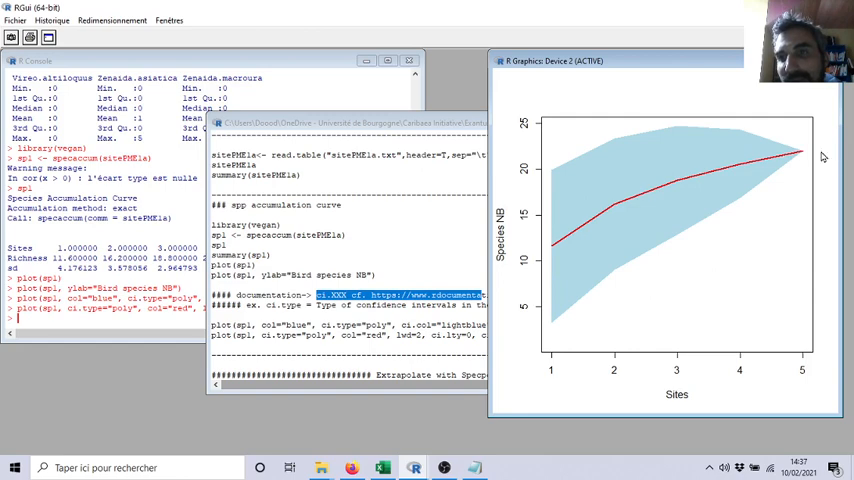
{"action": "mouse_move", "coordinate": [704, 148]}
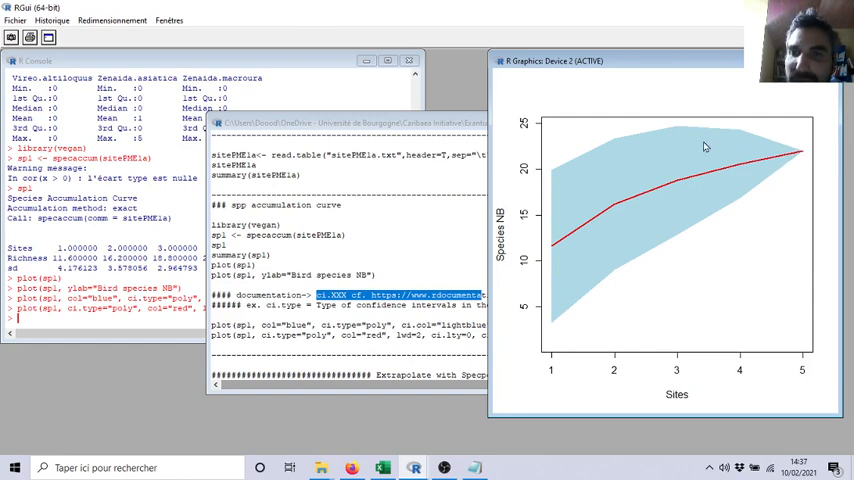
{"action": "mouse_move", "coordinate": [754, 220]}
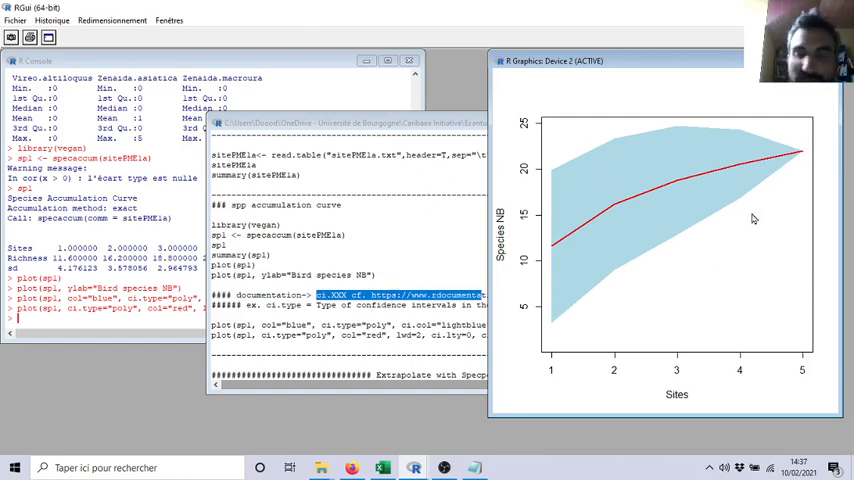
{"action": "mouse_move", "coordinate": [718, 204]}
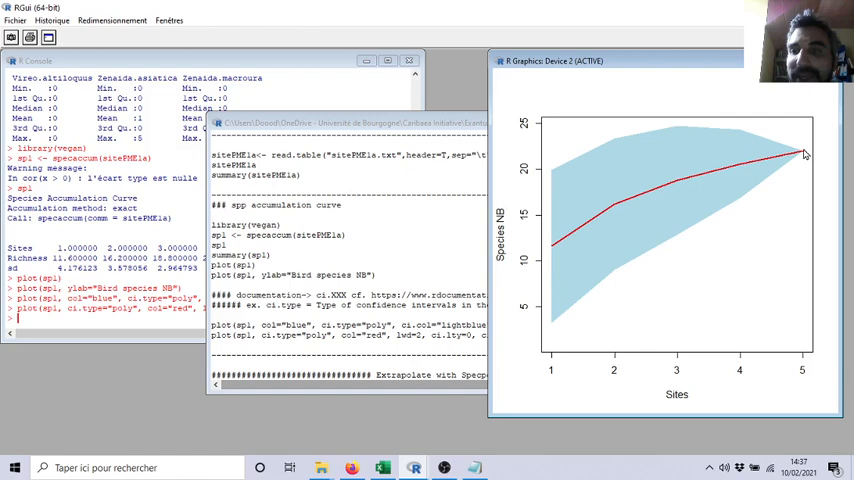
{"action": "mouse_move", "coordinate": [700, 166]}
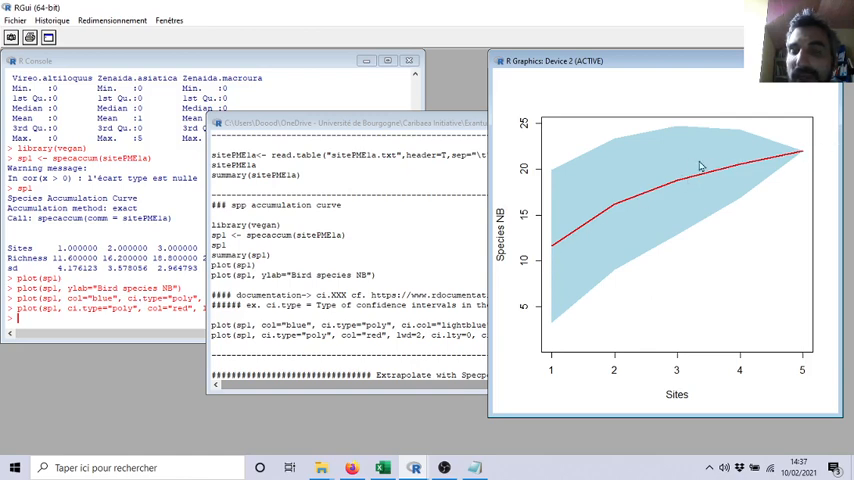
{"action": "mouse_move", "coordinate": [772, 166]}
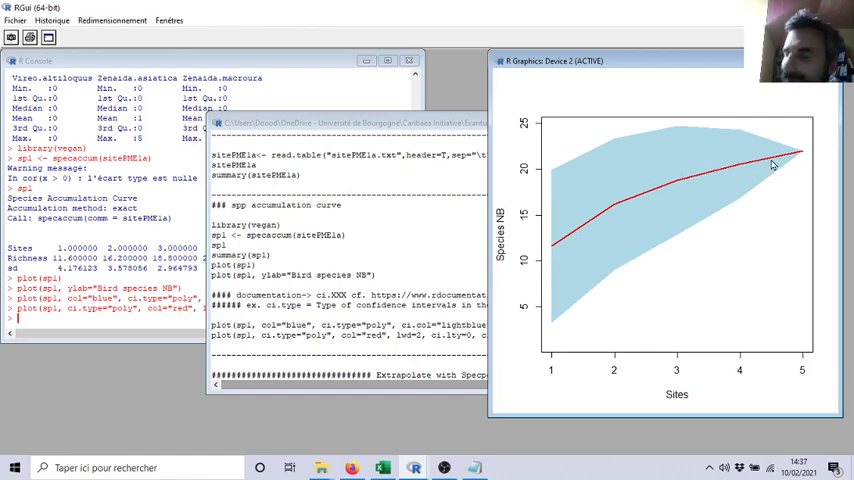
{"action": "mouse_move", "coordinate": [638, 204]}
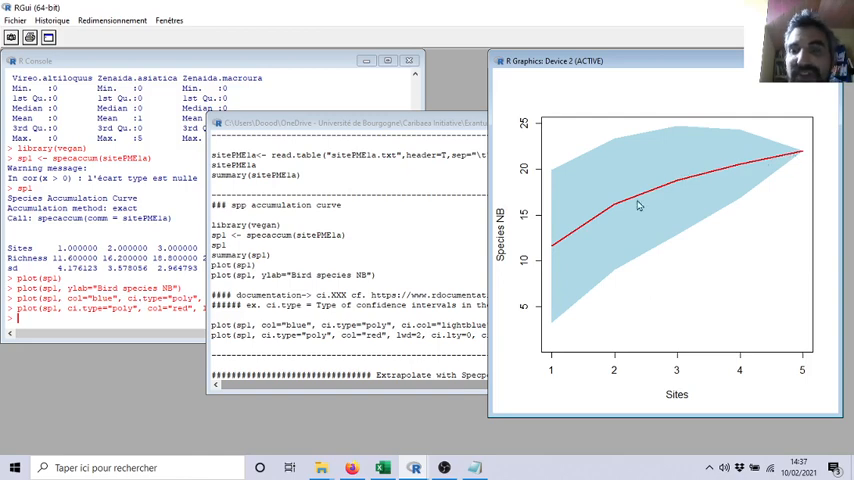
{"action": "mouse_move", "coordinate": [558, 244]}
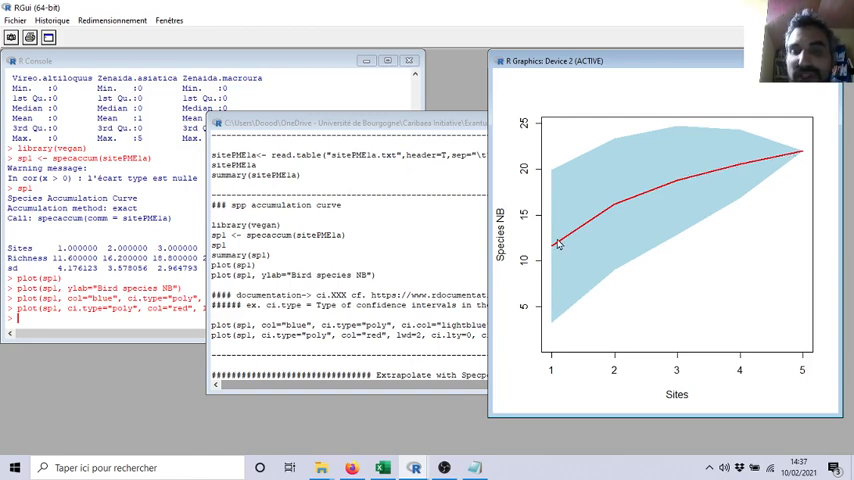
{"action": "mouse_move", "coordinate": [610, 228]}
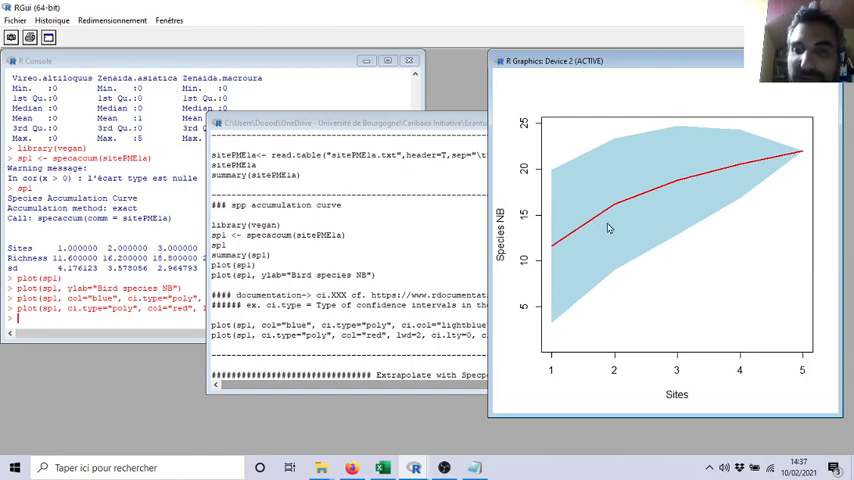
{"action": "mouse_move", "coordinate": [644, 332]}
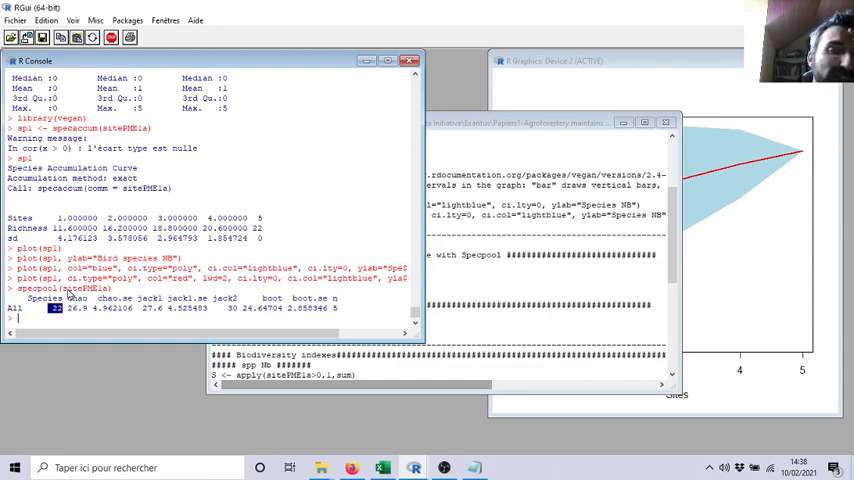
{"action": "mouse_move", "coordinate": [116, 298]}
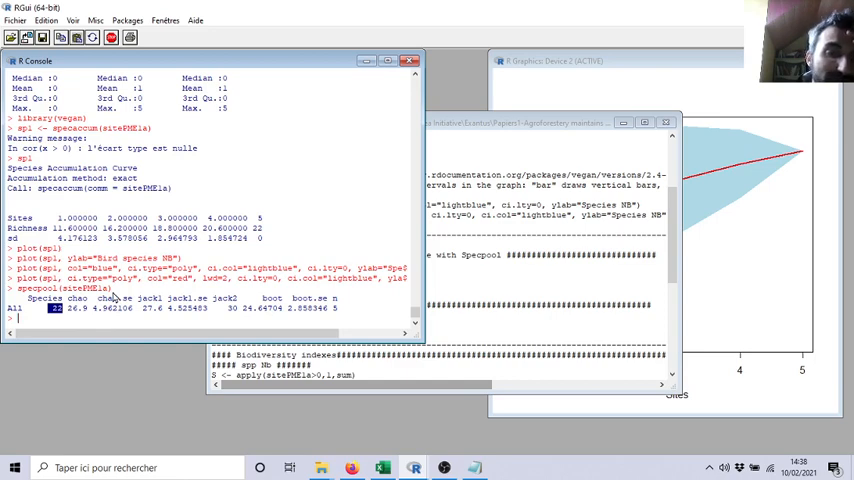
{"action": "mouse_move", "coordinate": [86, 312]}
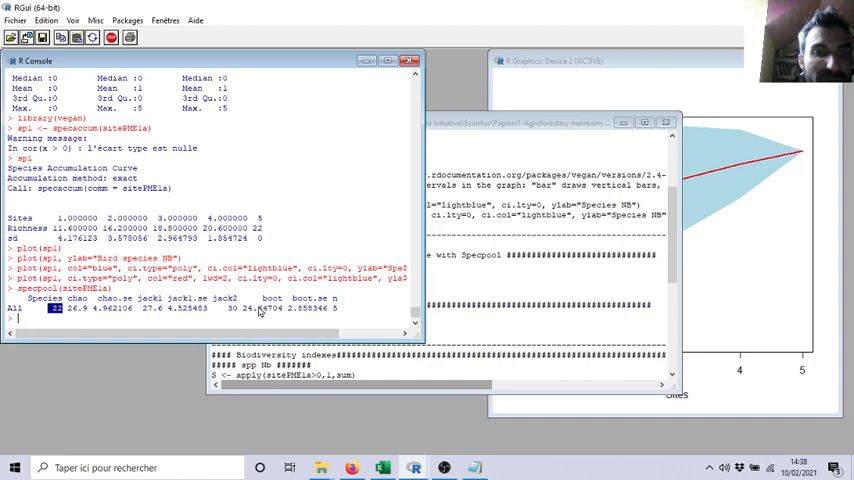
{"action": "mouse_move", "coordinate": [296, 308]}
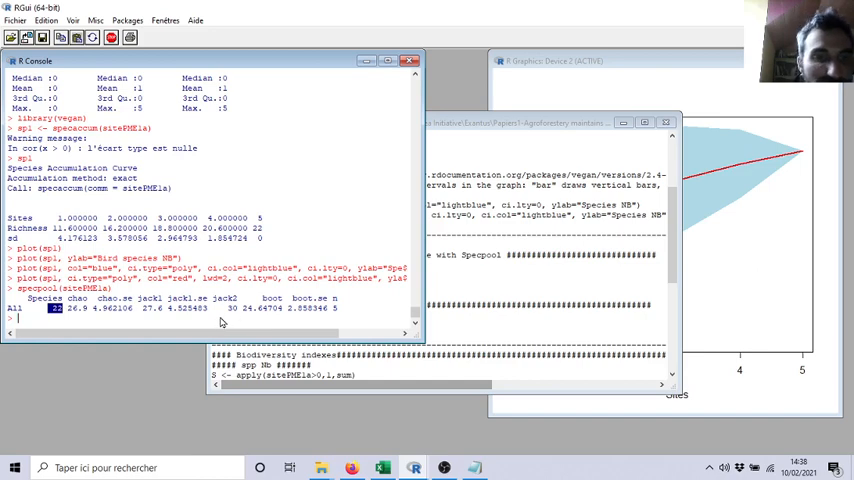
{"action": "mouse_move", "coordinate": [152, 324]}
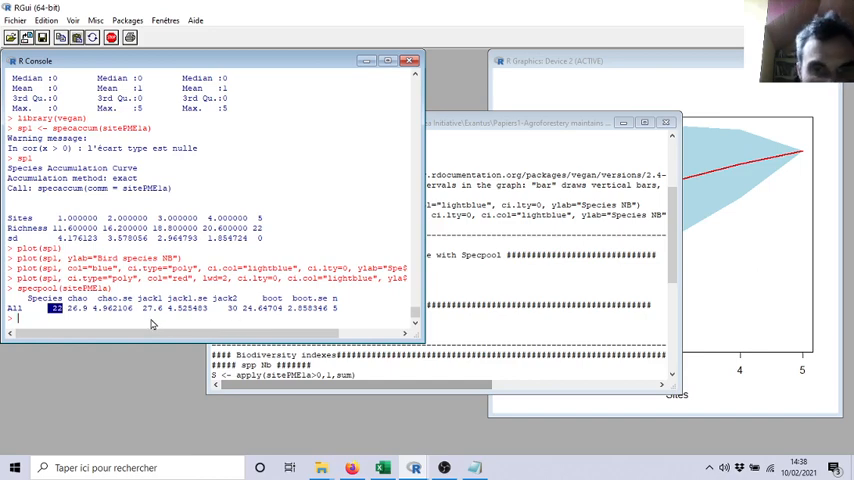
{"action": "mouse_move", "coordinate": [256, 316]}
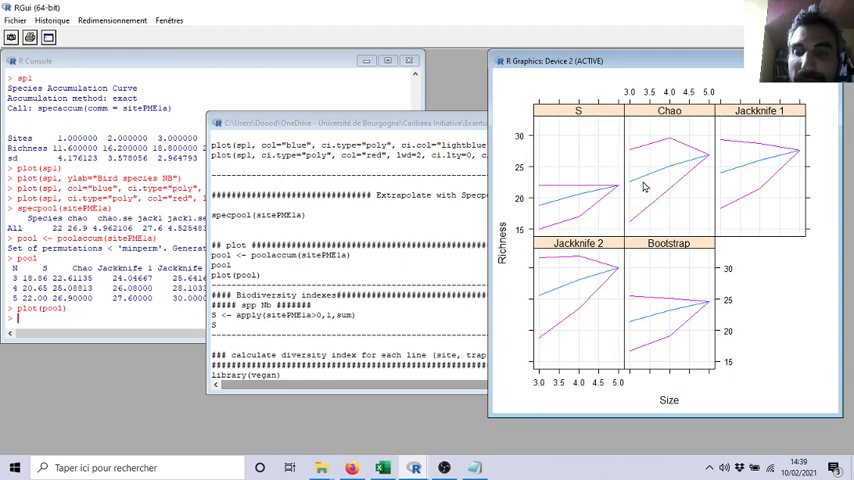
{"action": "mouse_move", "coordinate": [724, 162]}
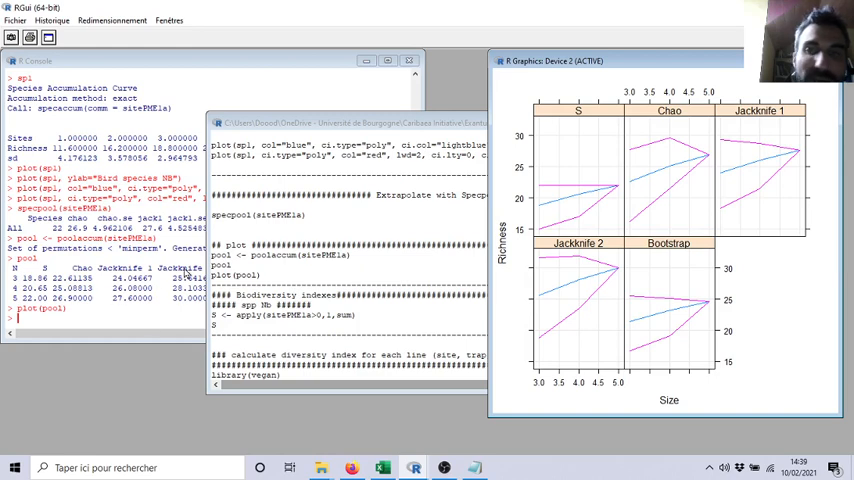
{"action": "mouse_move", "coordinate": [712, 166]}
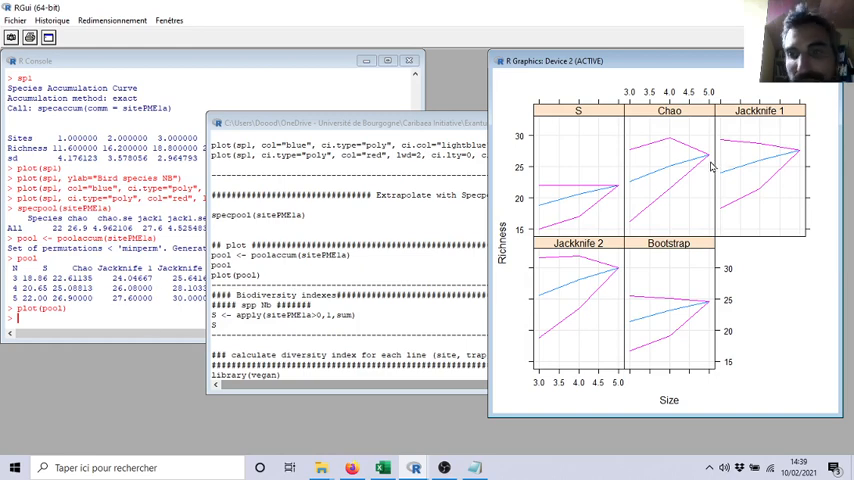